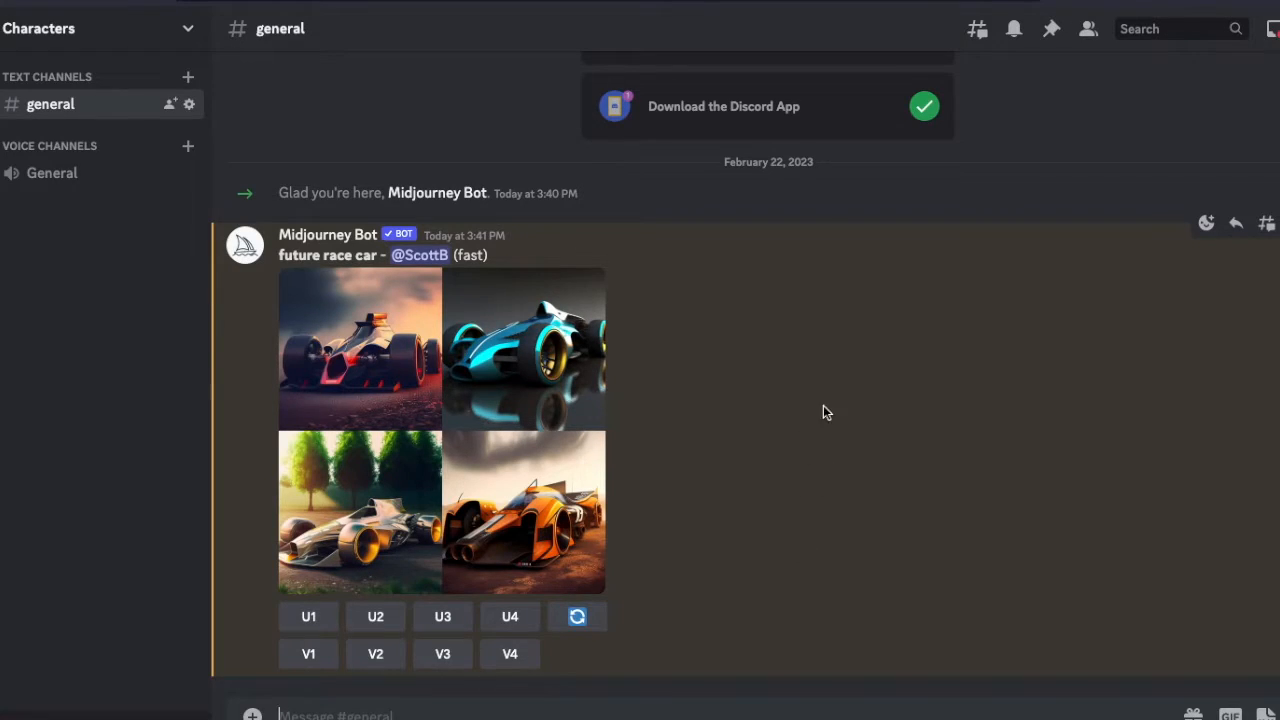
{"action": "mouse_move", "coordinate": [776, 534]}
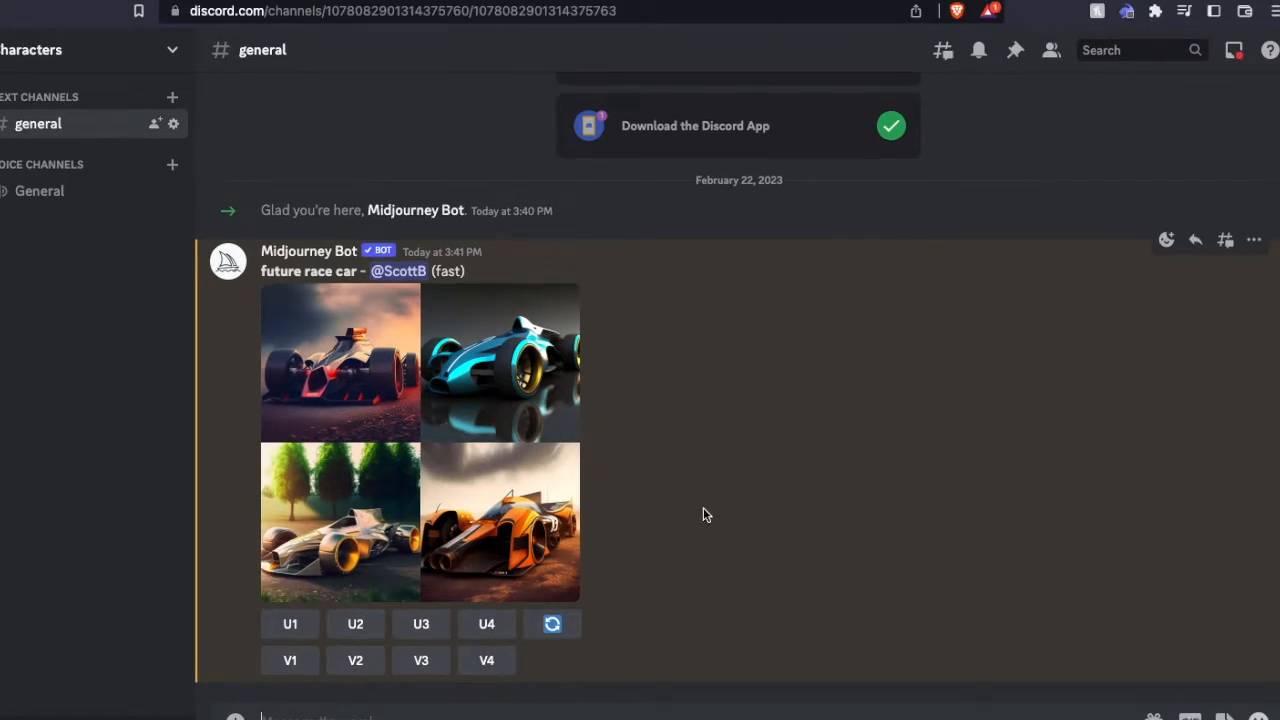
{"action": "mouse_move", "coordinate": [408, 472]}
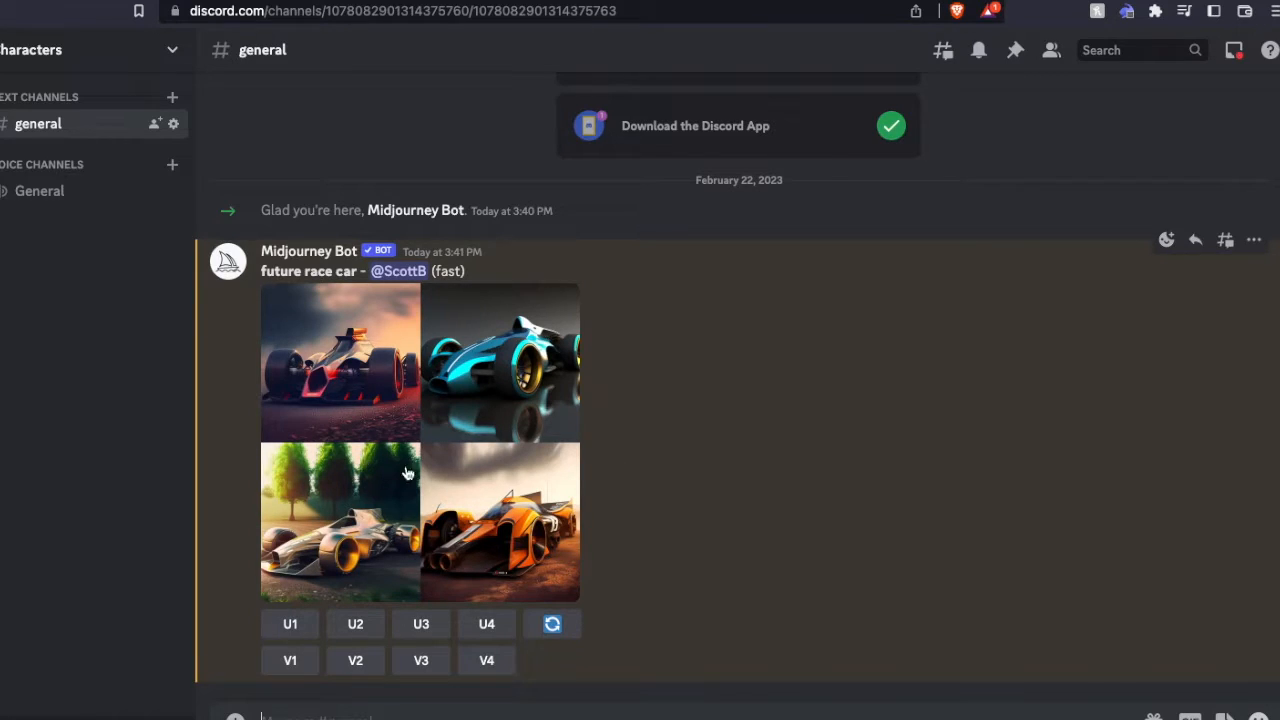
{"action": "mouse_move", "coordinate": [362, 388]}
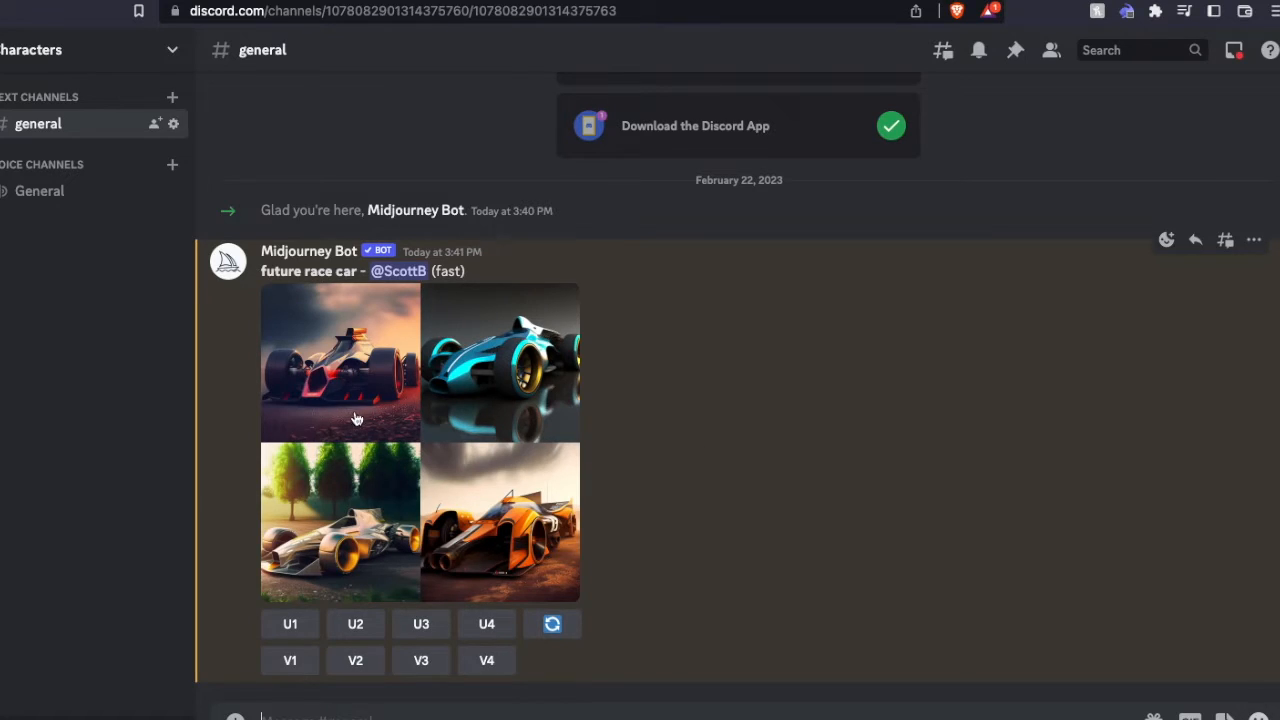
{"action": "mouse_move", "coordinate": [584, 518]}
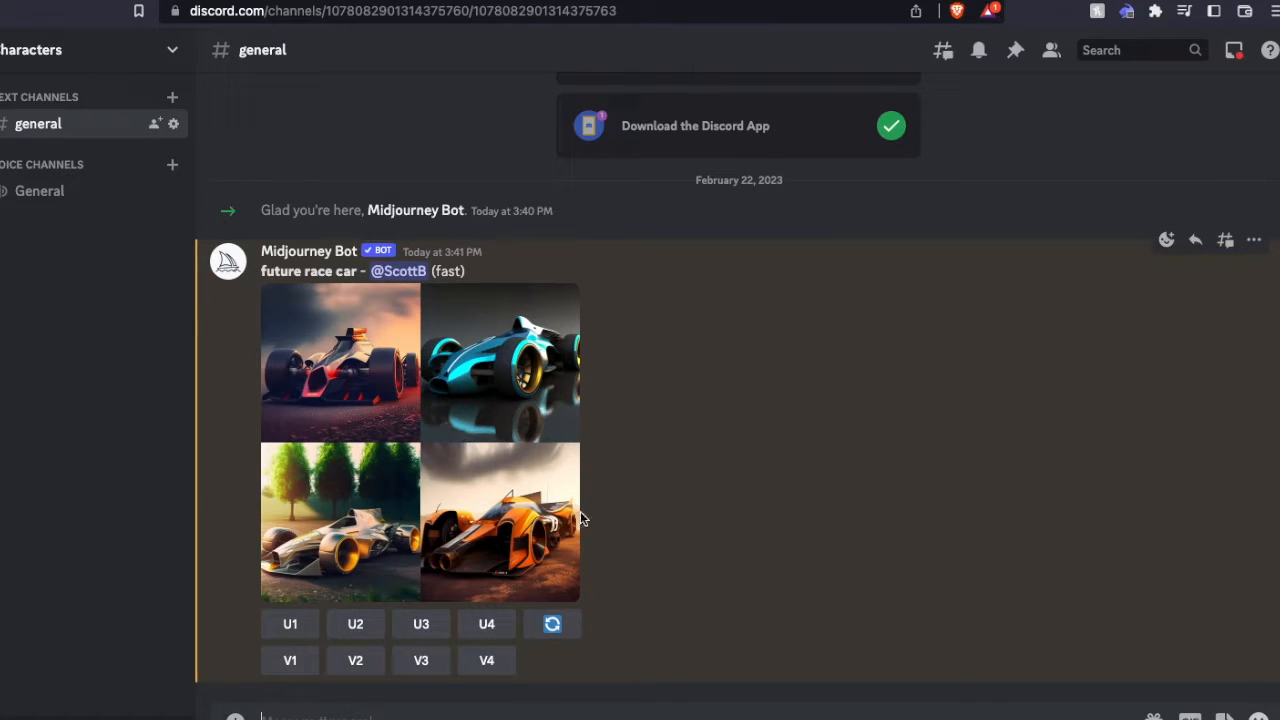
{"action": "mouse_move", "coordinate": [436, 552]}
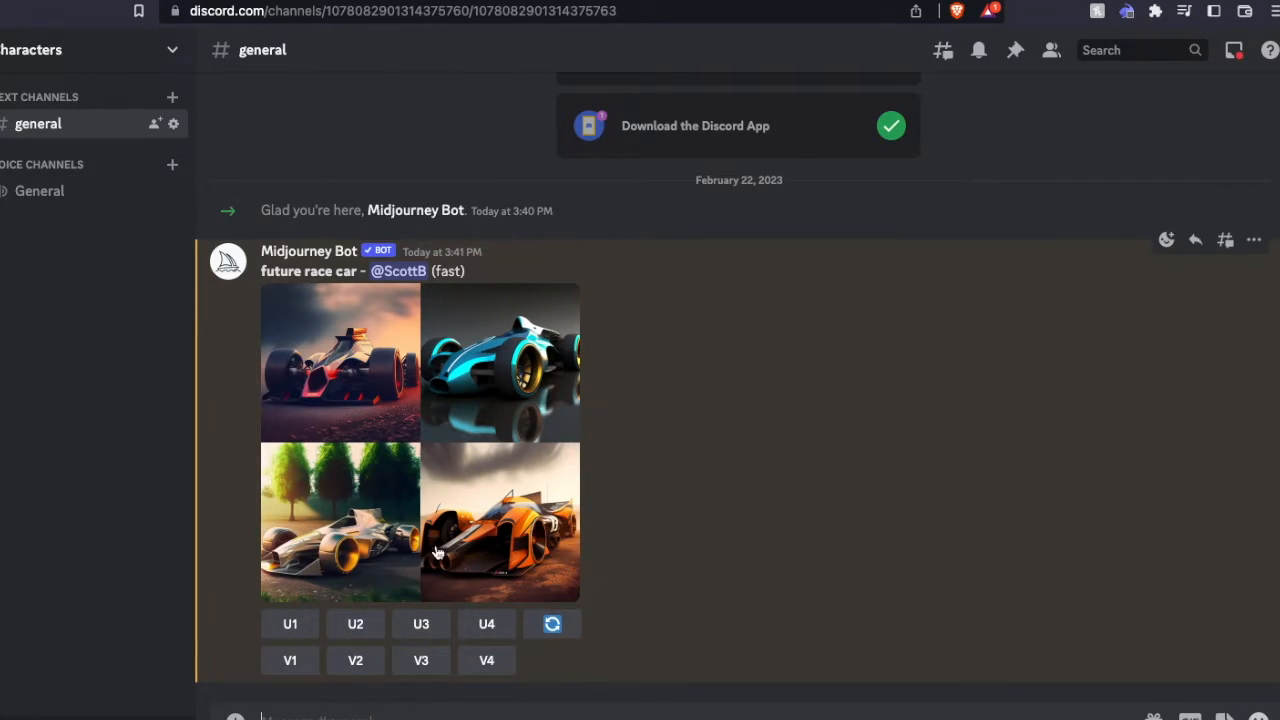
{"action": "mouse_move", "coordinate": [540, 430]}
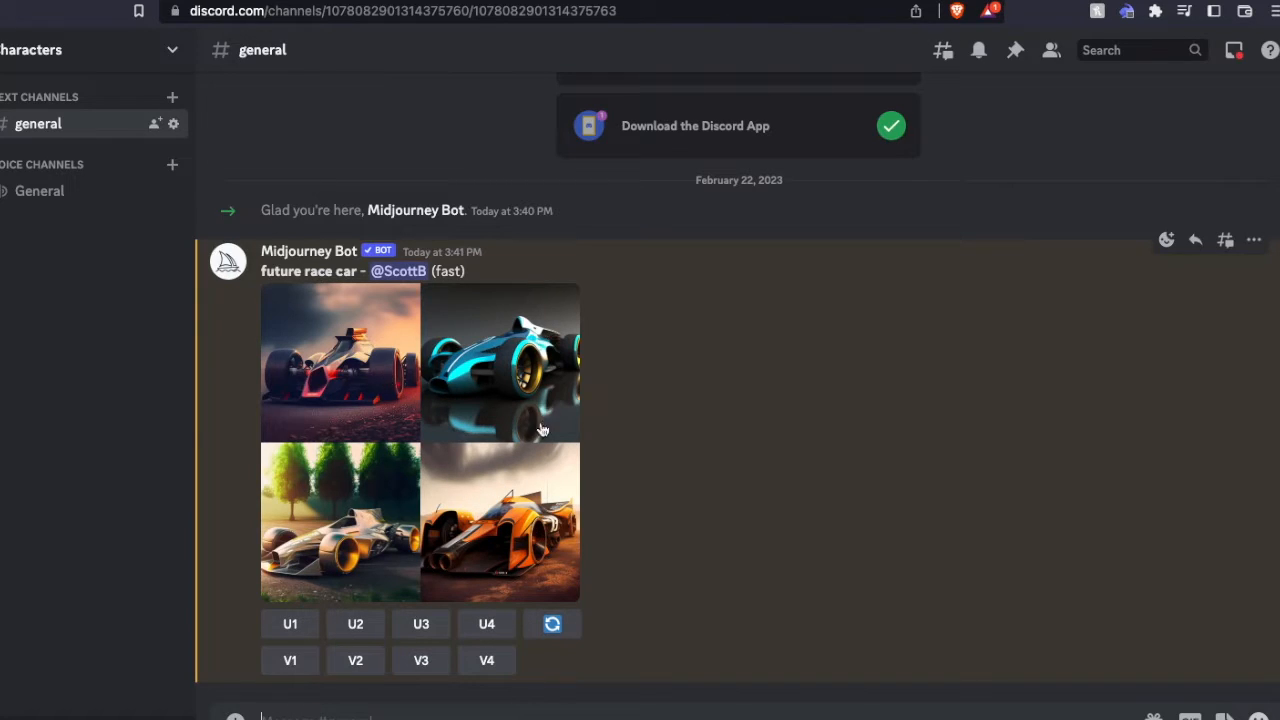
{"action": "mouse_move", "coordinate": [658, 496]}
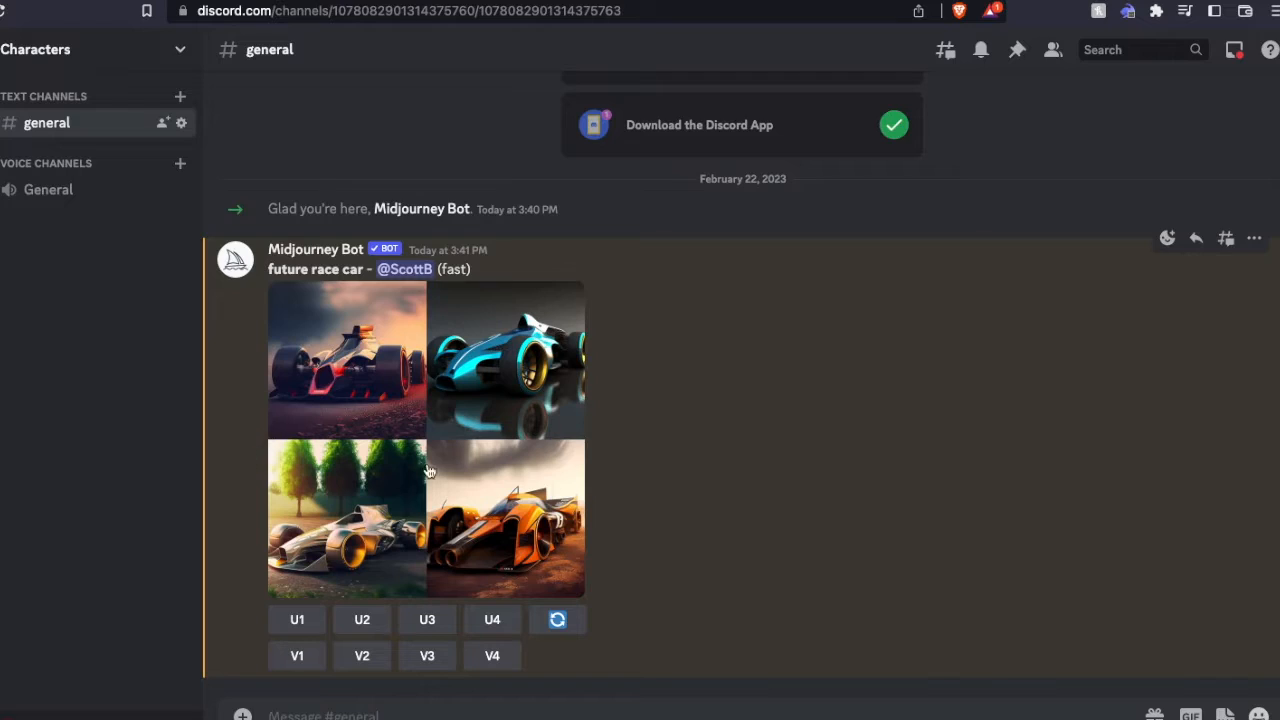
{"action": "mouse_move", "coordinate": [450, 524]}
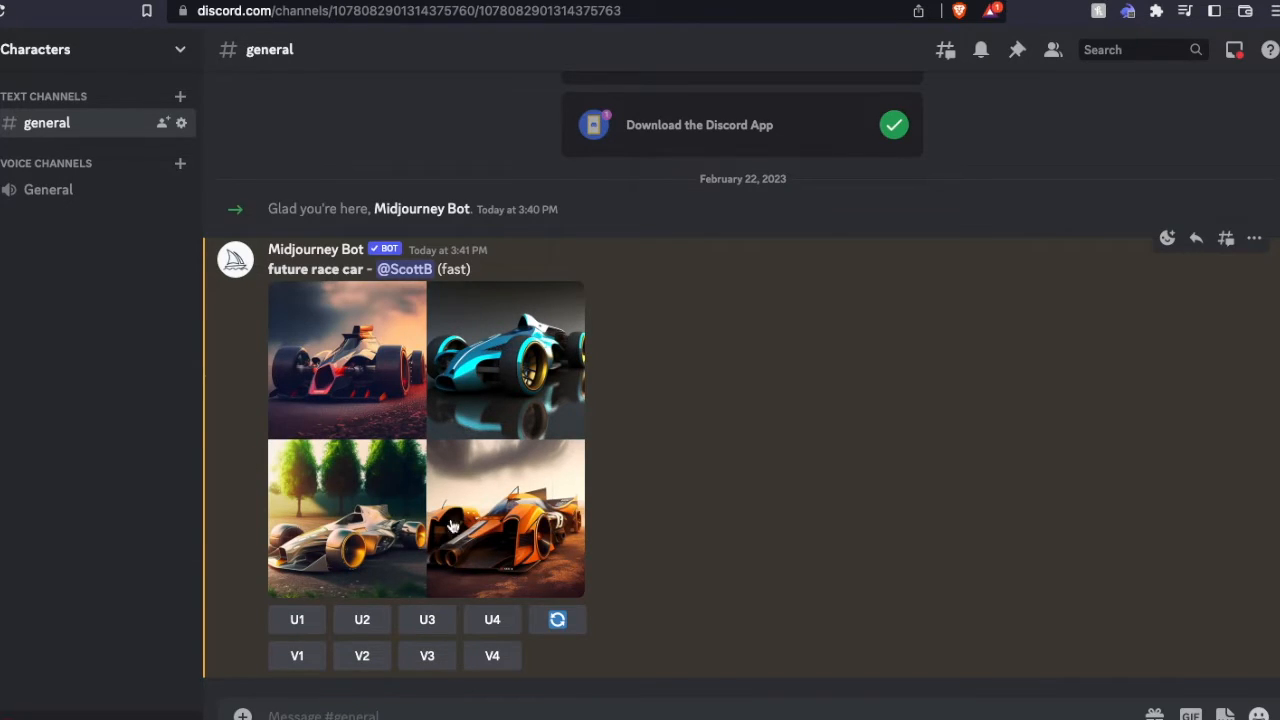
{"action": "mouse_move", "coordinate": [348, 480]}
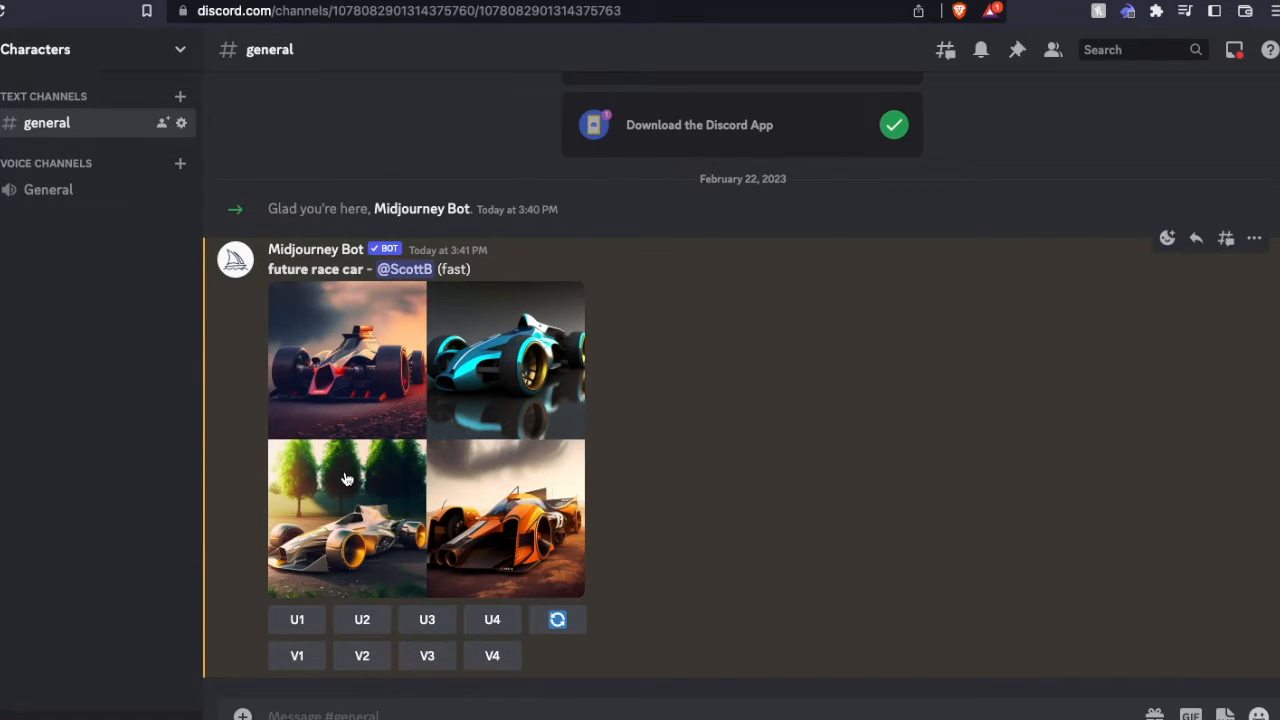
{"action": "mouse_move", "coordinate": [556, 620]}
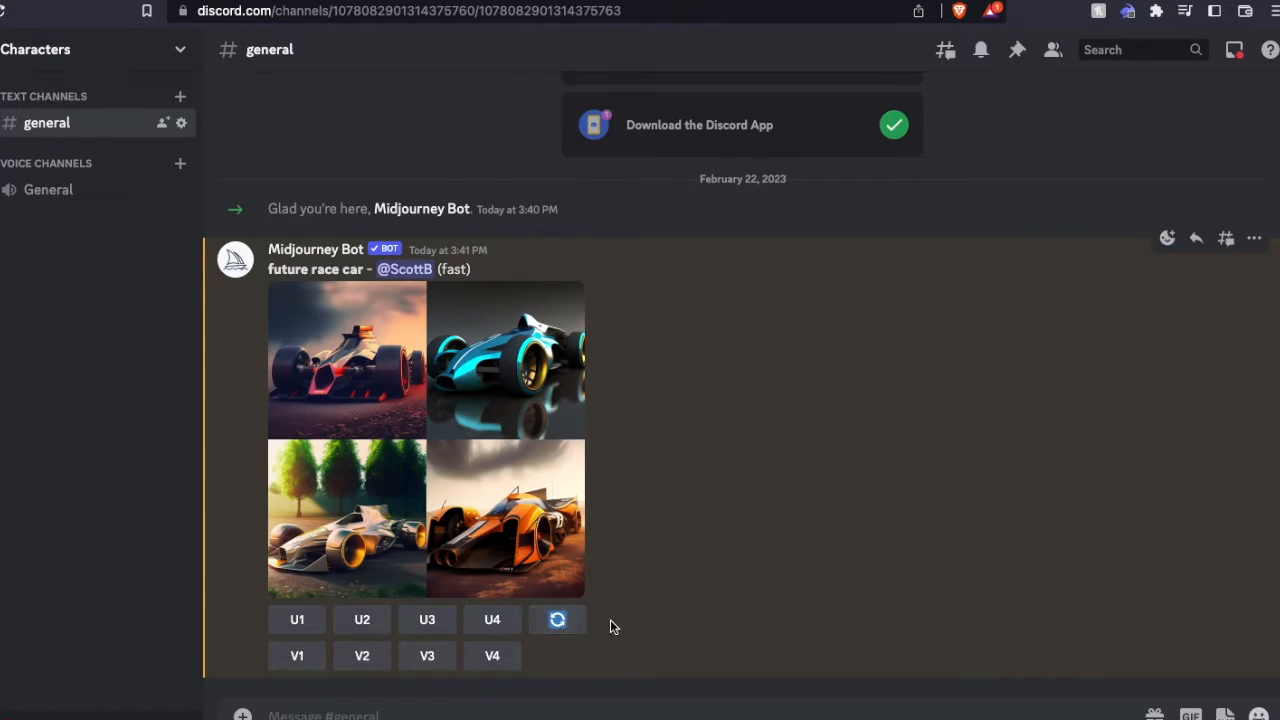
{"action": "mouse_move", "coordinate": [626, 562]}
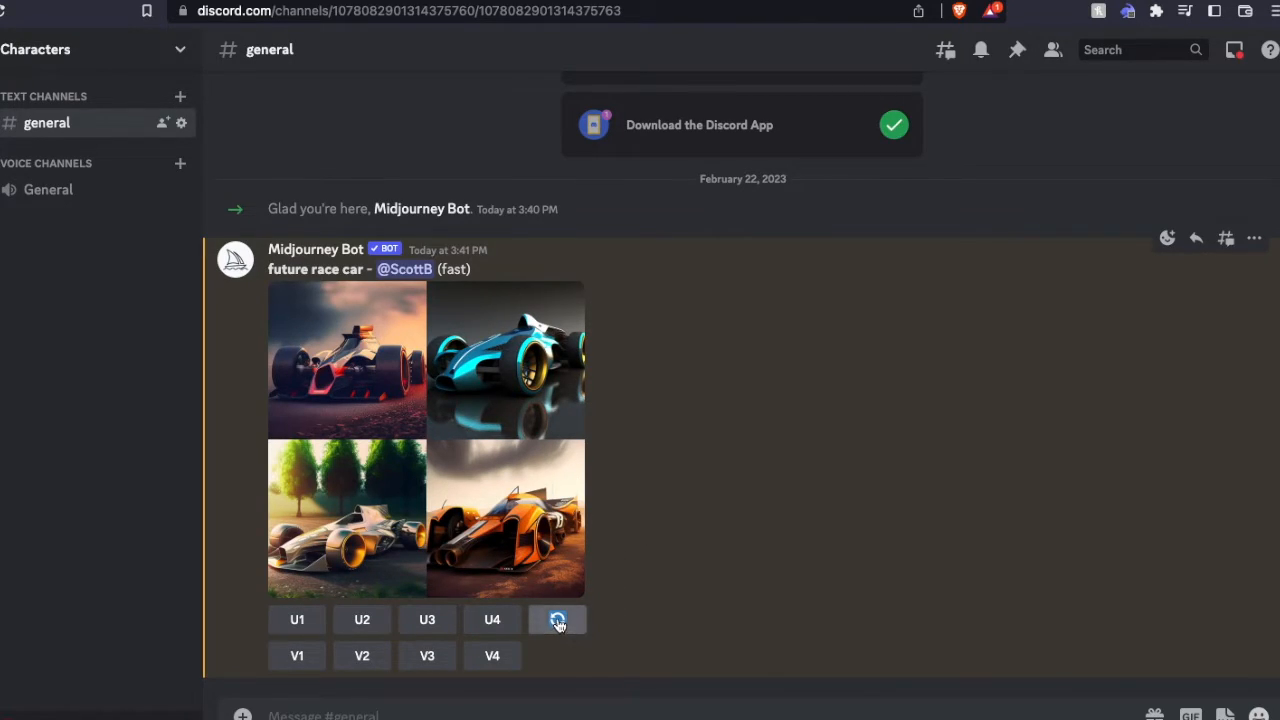
- Reroll the 'future race car' grid, then request variations (V3) of the bottom-left black-and-orange car
{"action": "left_click", "coordinate": [556, 620]}
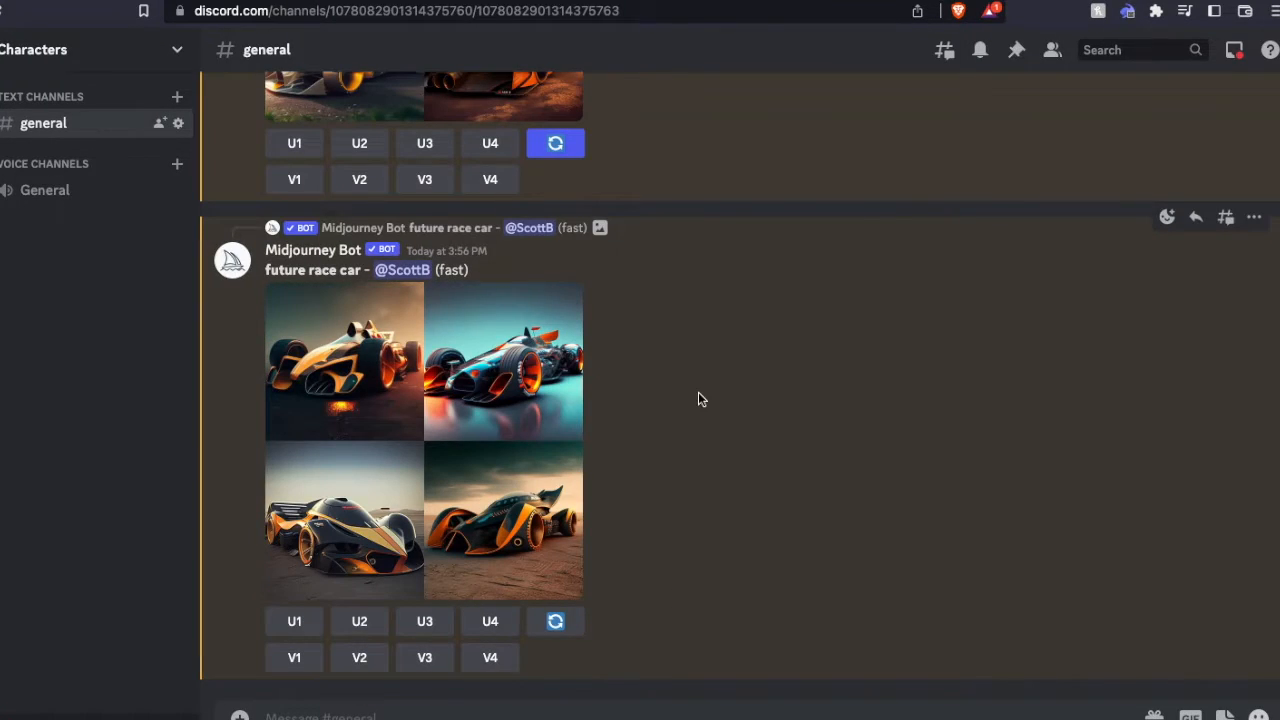
{"action": "mouse_move", "coordinate": [478, 410]}
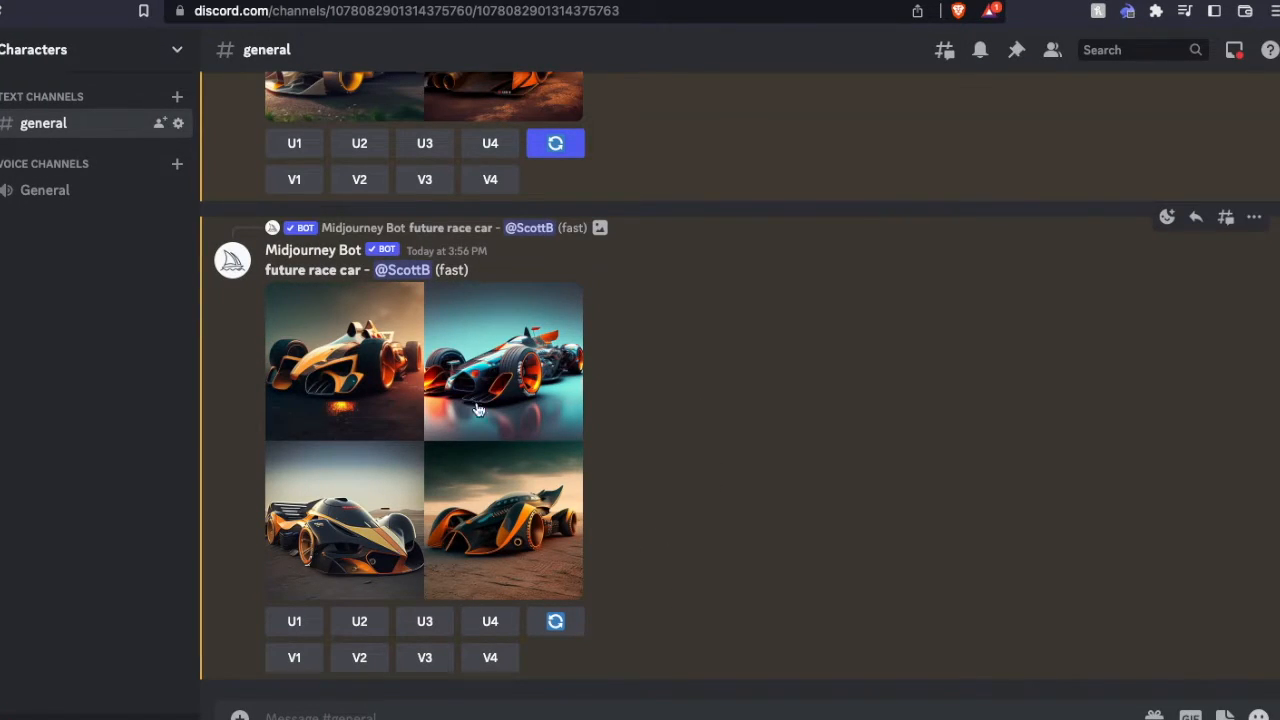
{"action": "mouse_move", "coordinate": [596, 528]}
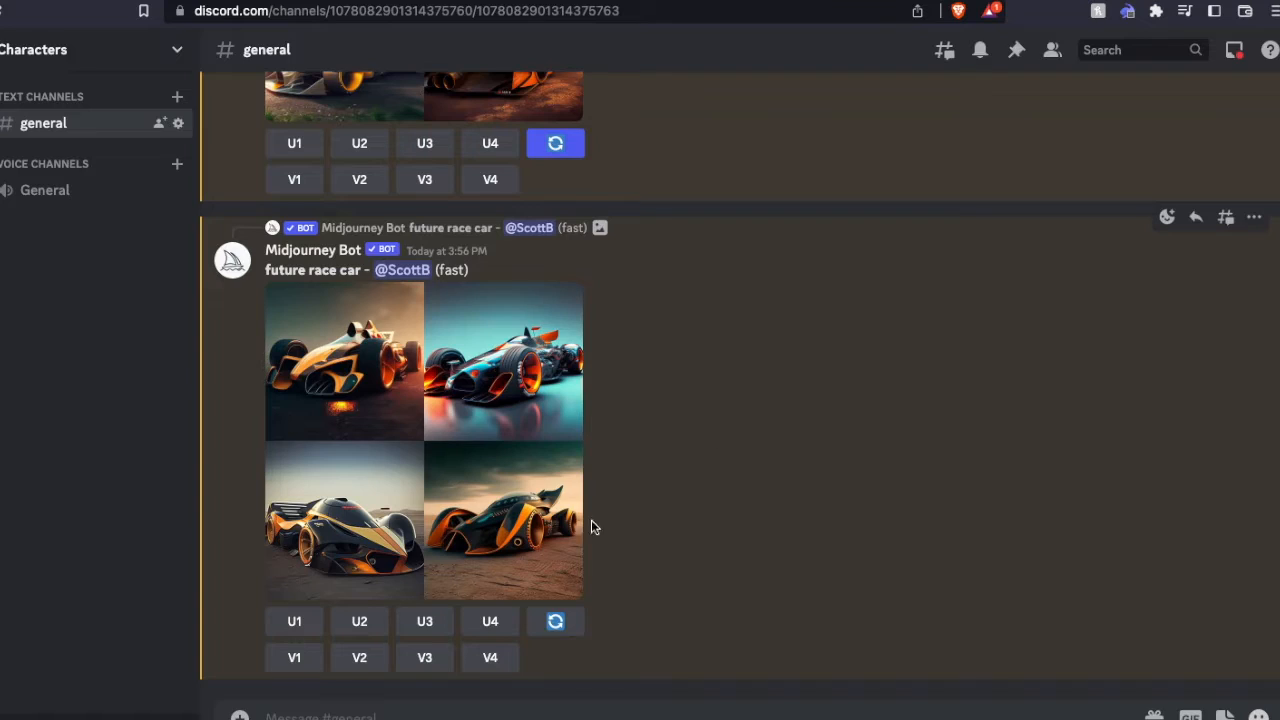
{"action": "mouse_move", "coordinate": [370, 530]}
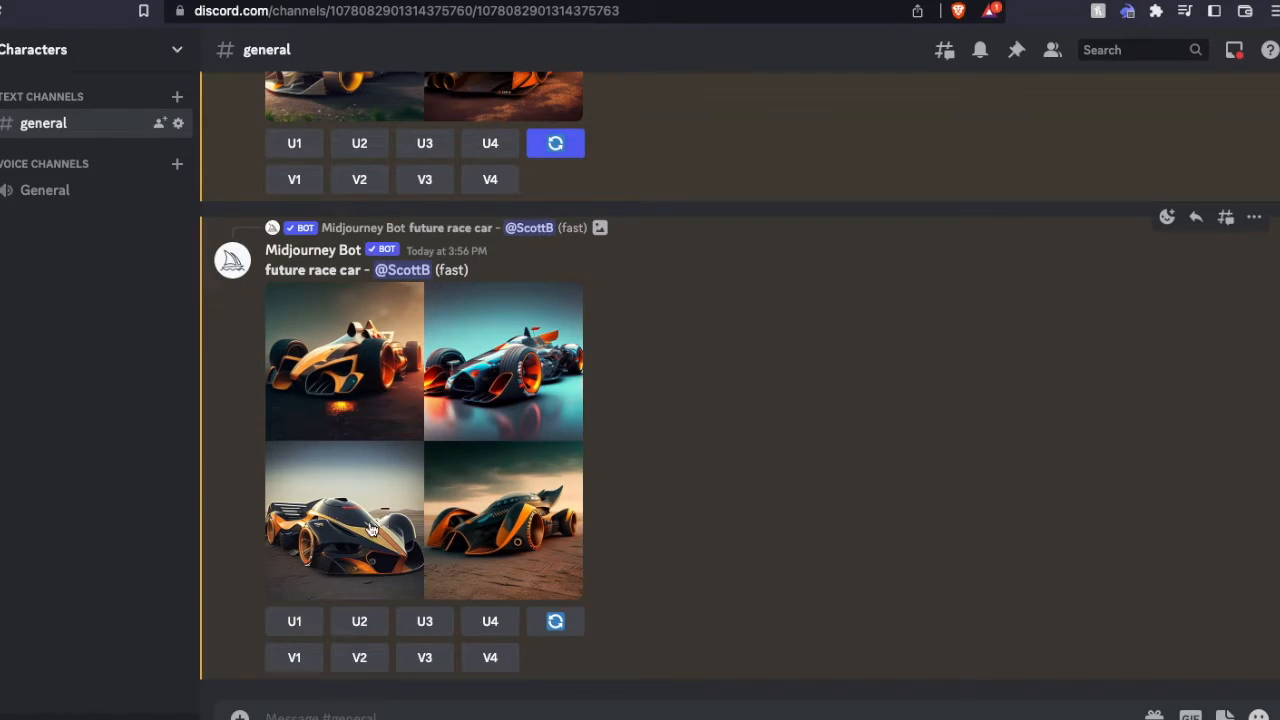
{"action": "mouse_move", "coordinate": [378, 508]}
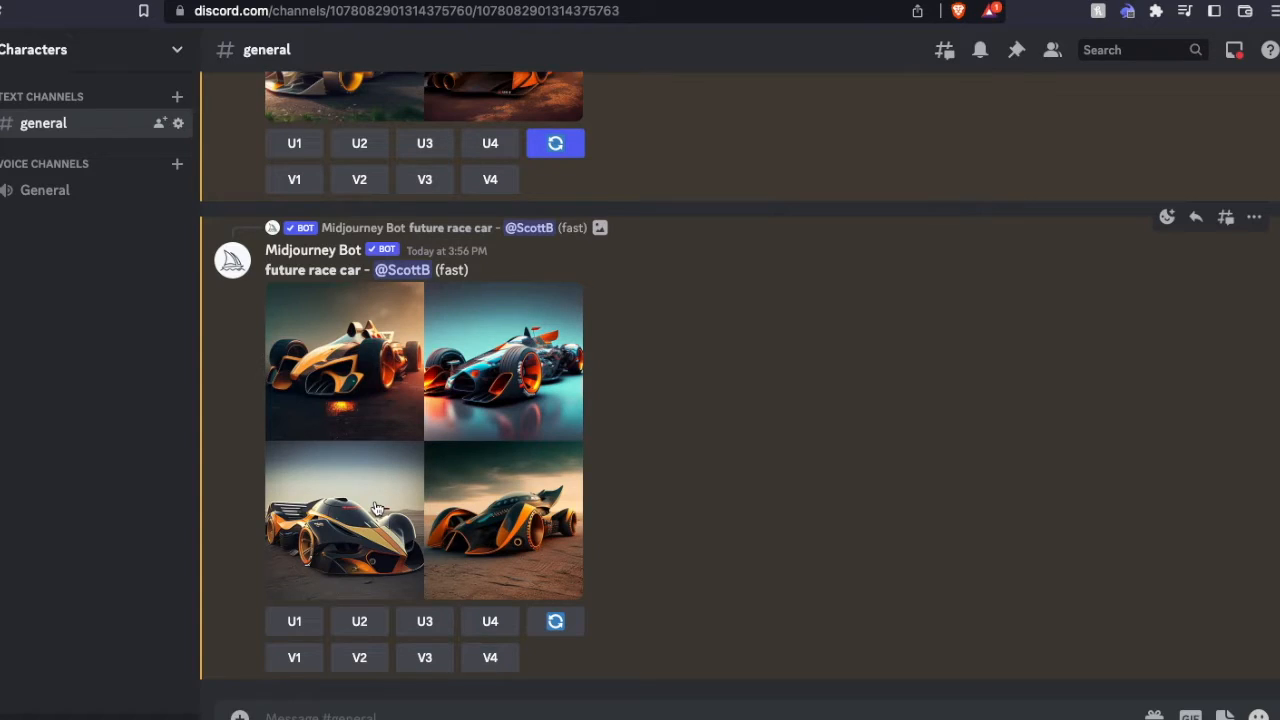
{"action": "mouse_move", "coordinate": [366, 564]}
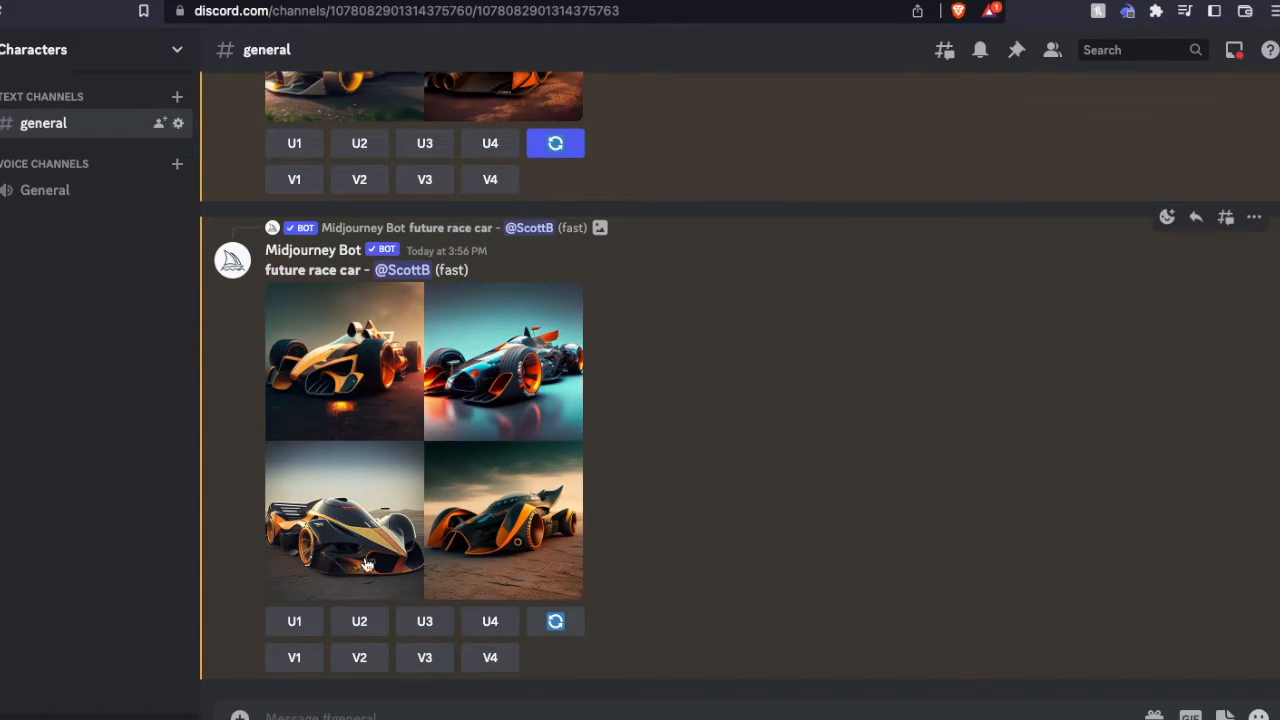
{"action": "mouse_move", "coordinate": [376, 512]}
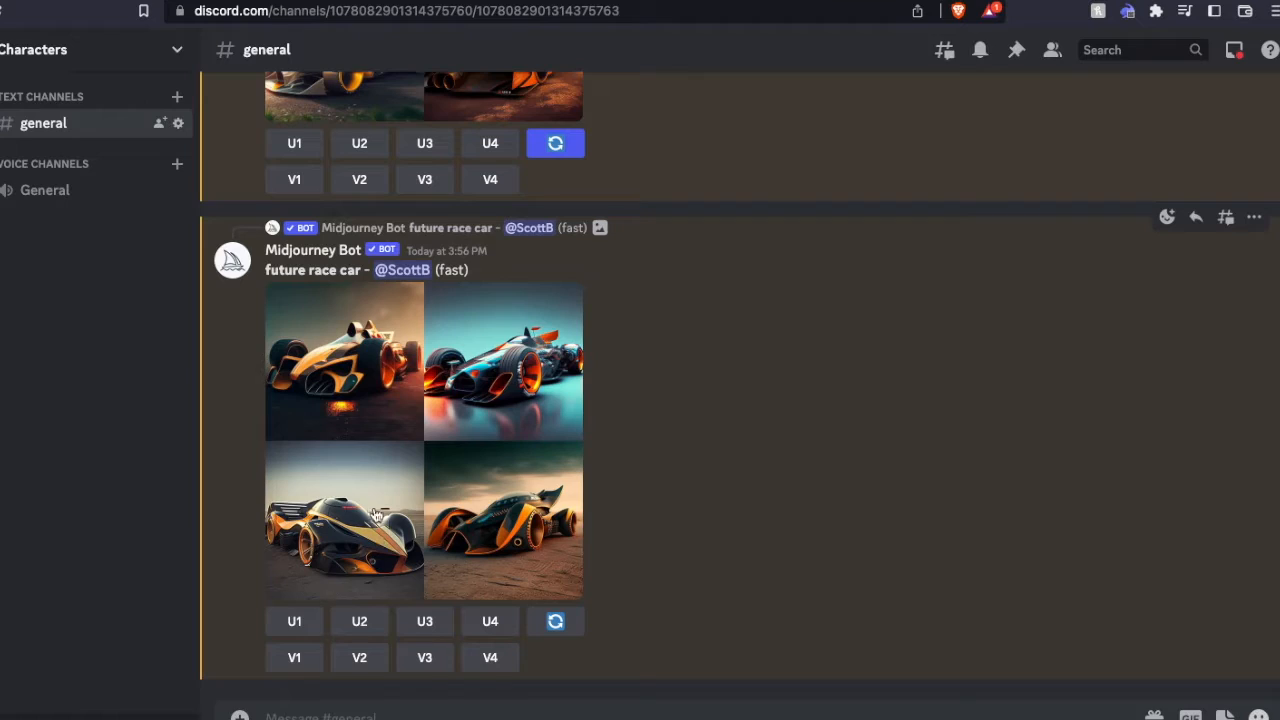
{"action": "mouse_move", "coordinate": [348, 536]}
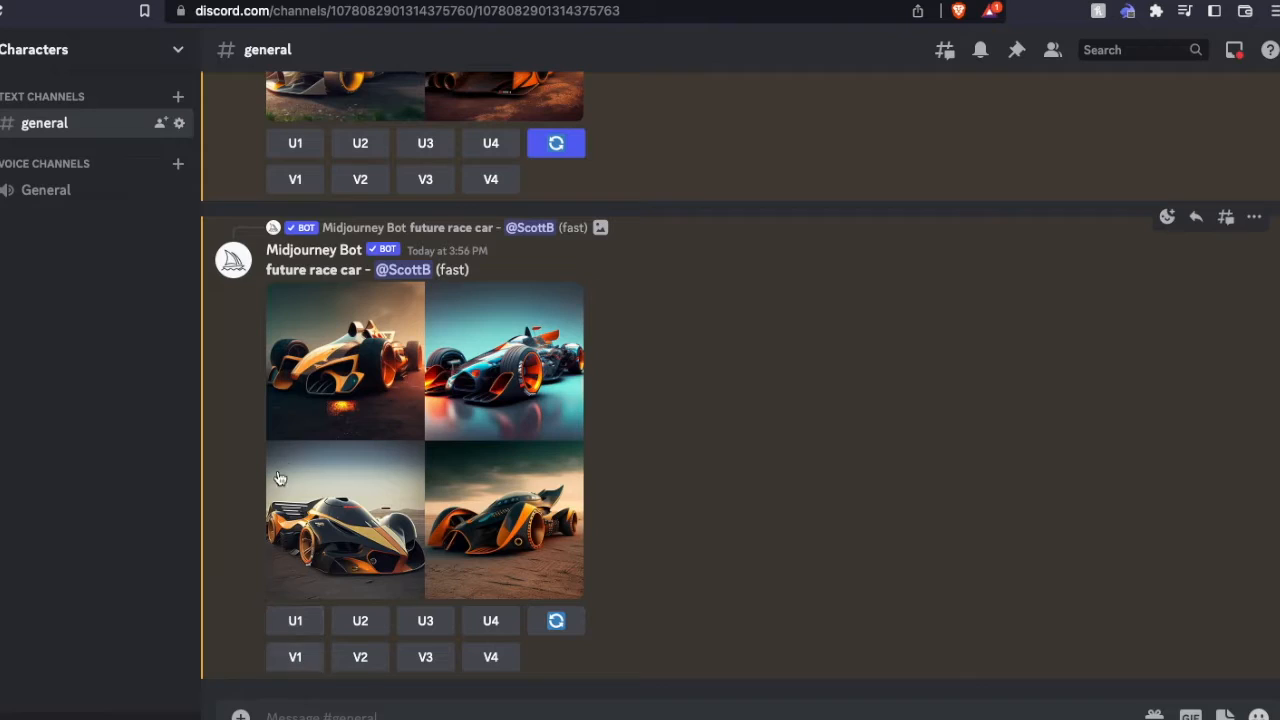
{"action": "mouse_move", "coordinate": [402, 442]}
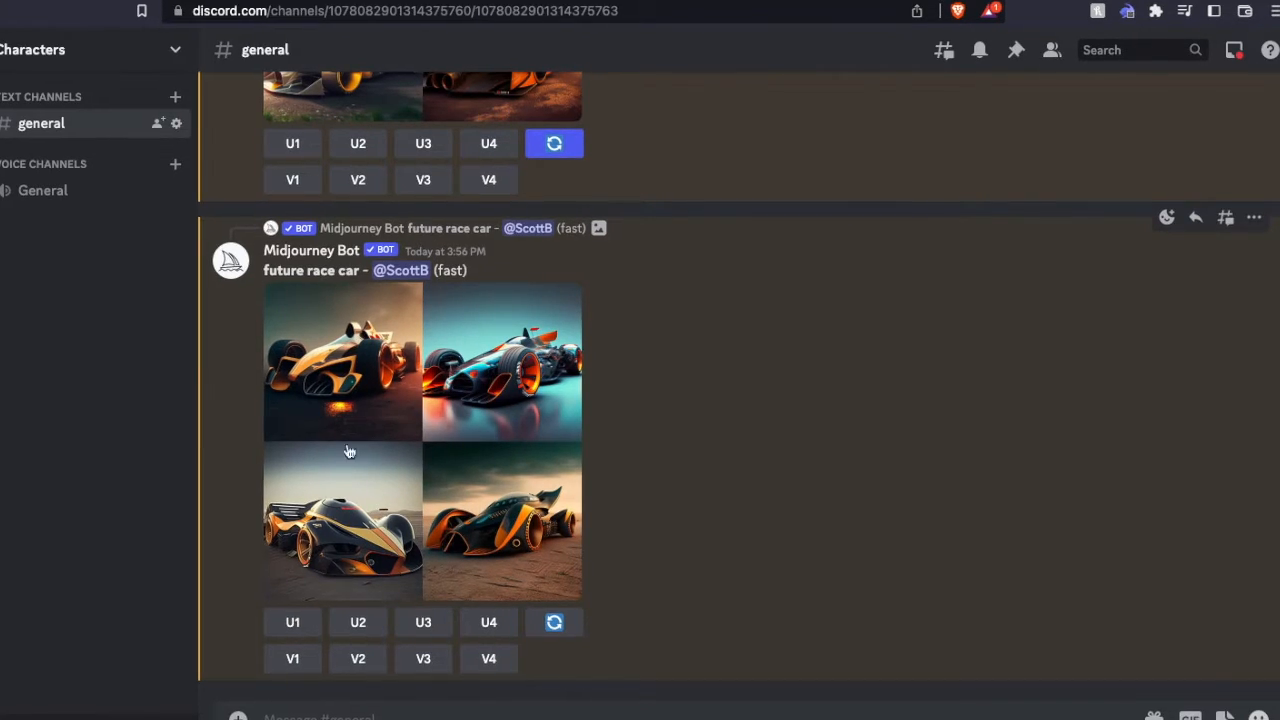
{"action": "mouse_move", "coordinate": [388, 522]}
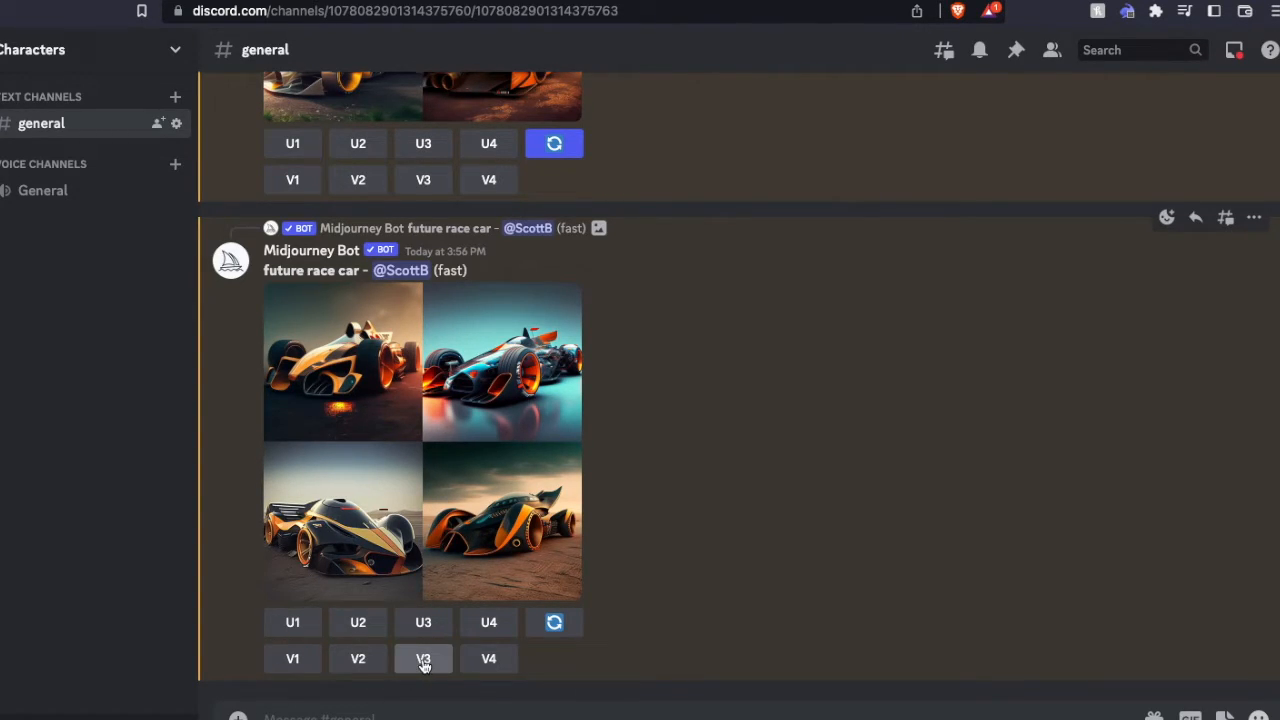
{"action": "left_click", "coordinate": [424, 658]}
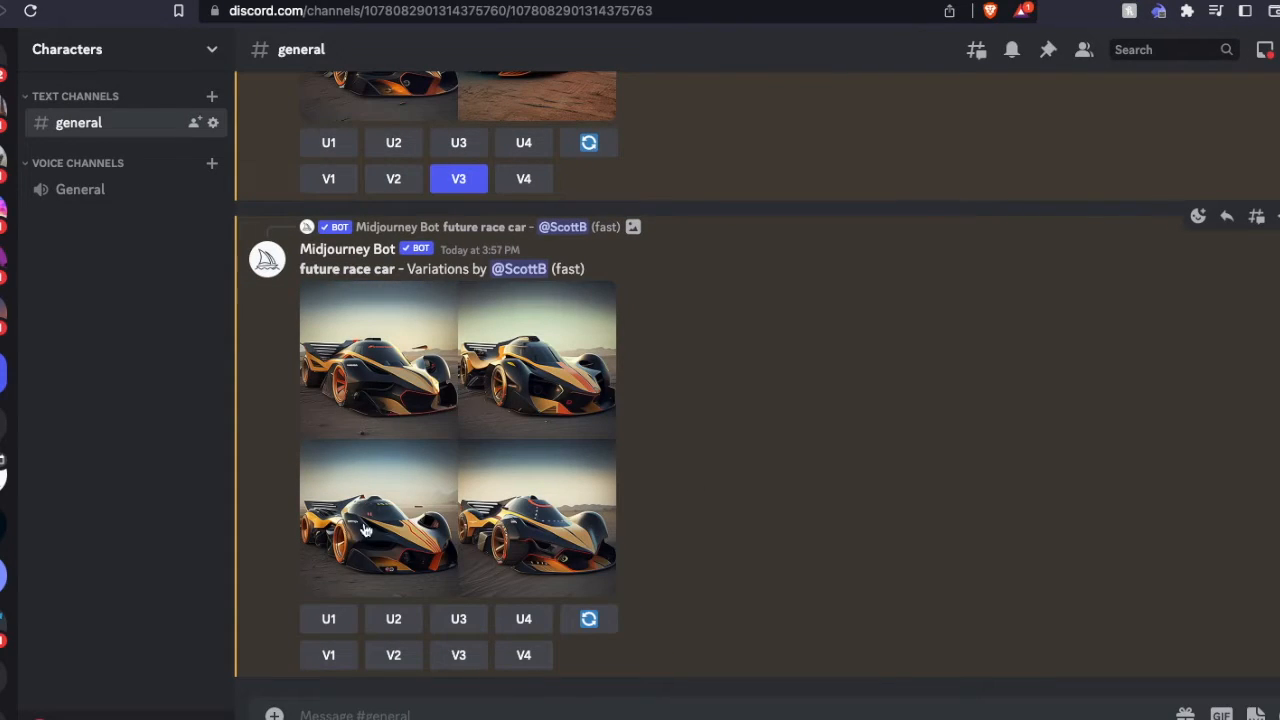
{"action": "mouse_move", "coordinate": [344, 408]}
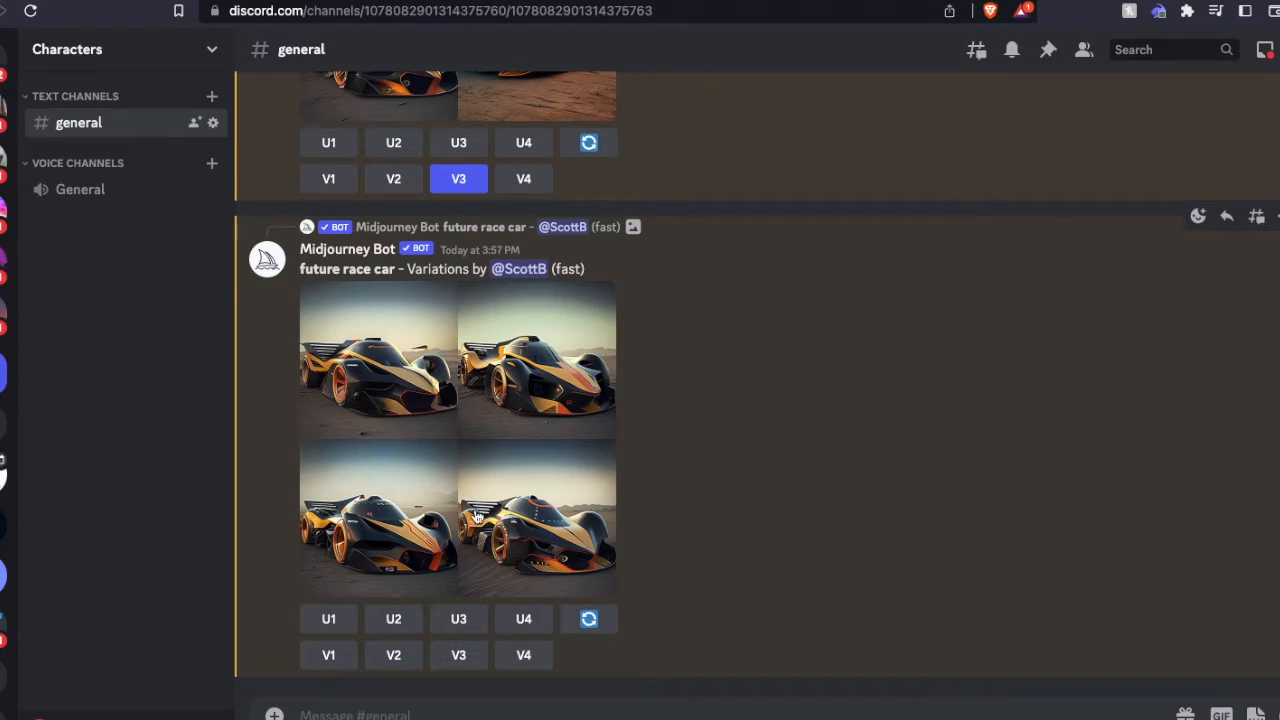
{"action": "mouse_move", "coordinate": [410, 372]}
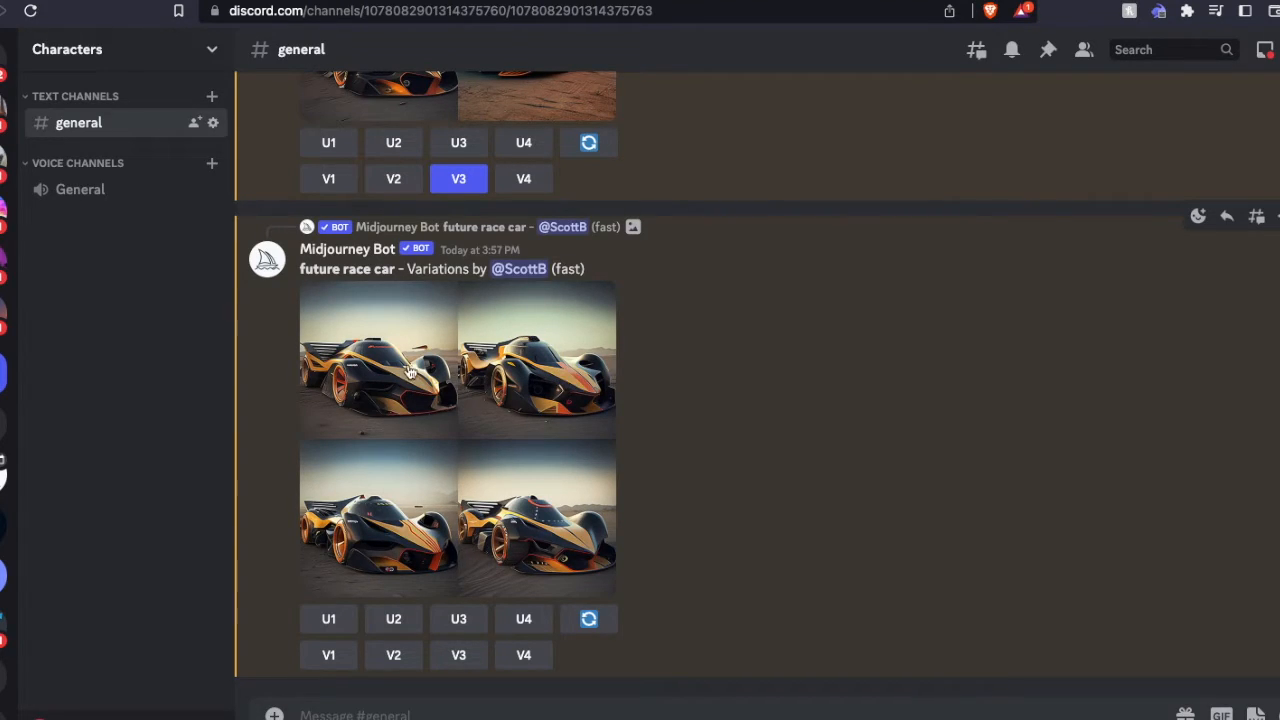
{"action": "mouse_move", "coordinate": [386, 528]}
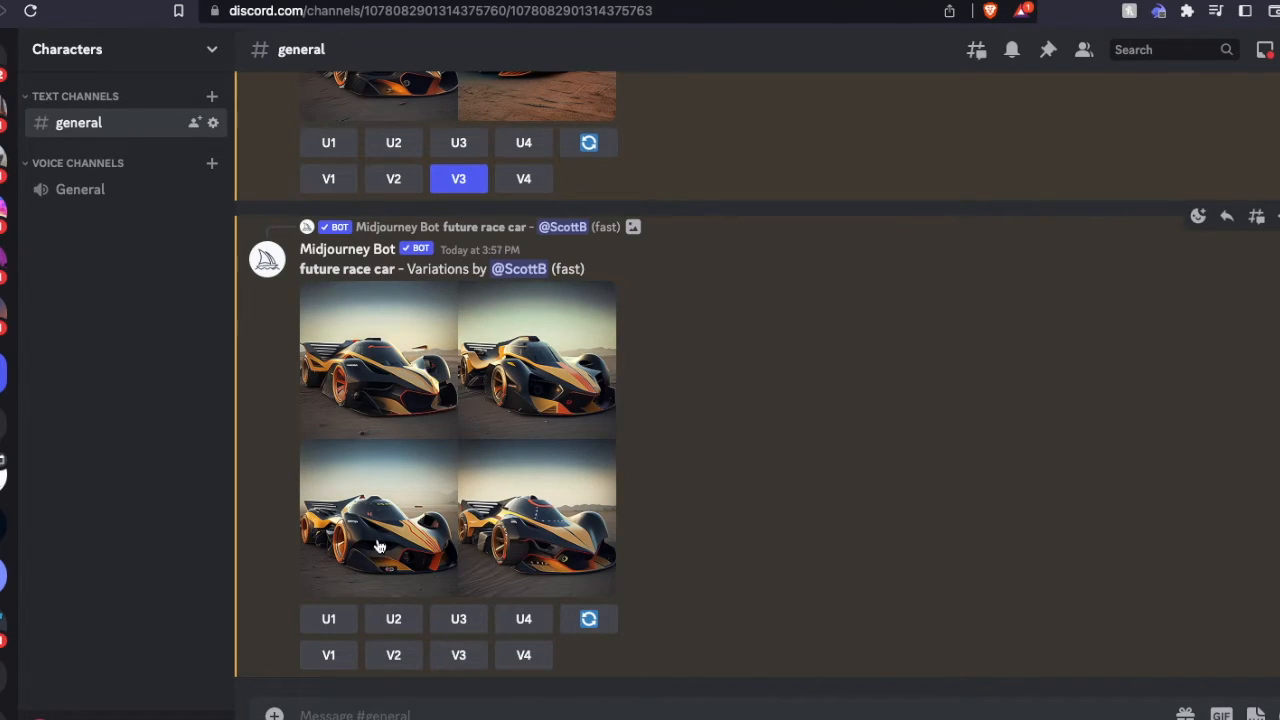
{"action": "mouse_move", "coordinate": [400, 518]}
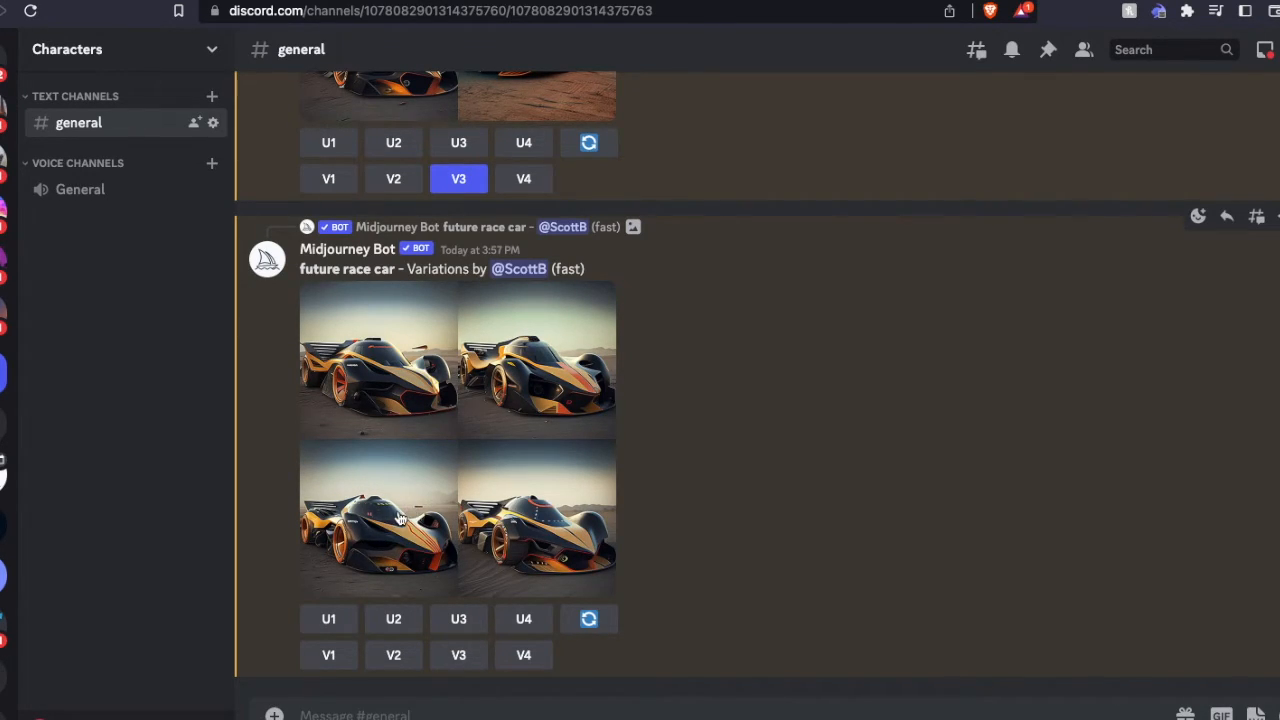
{"action": "mouse_move", "coordinate": [342, 486]}
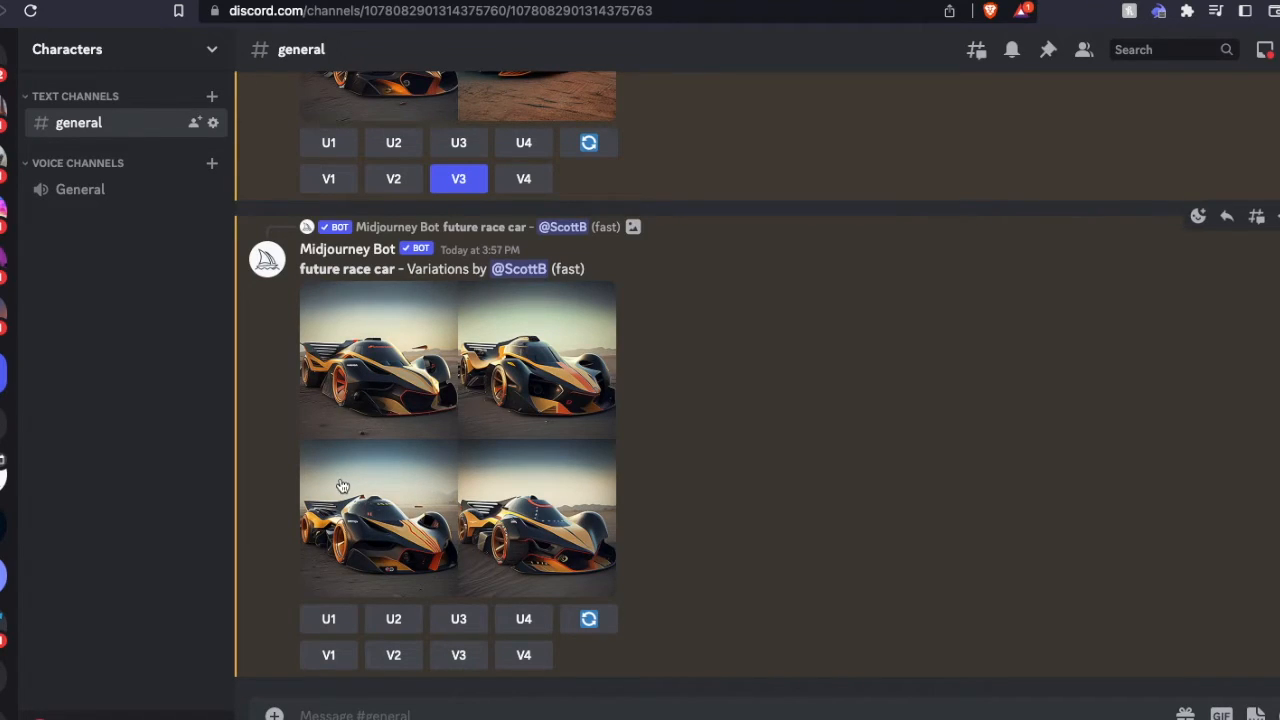
{"action": "mouse_move", "coordinate": [390, 640]}
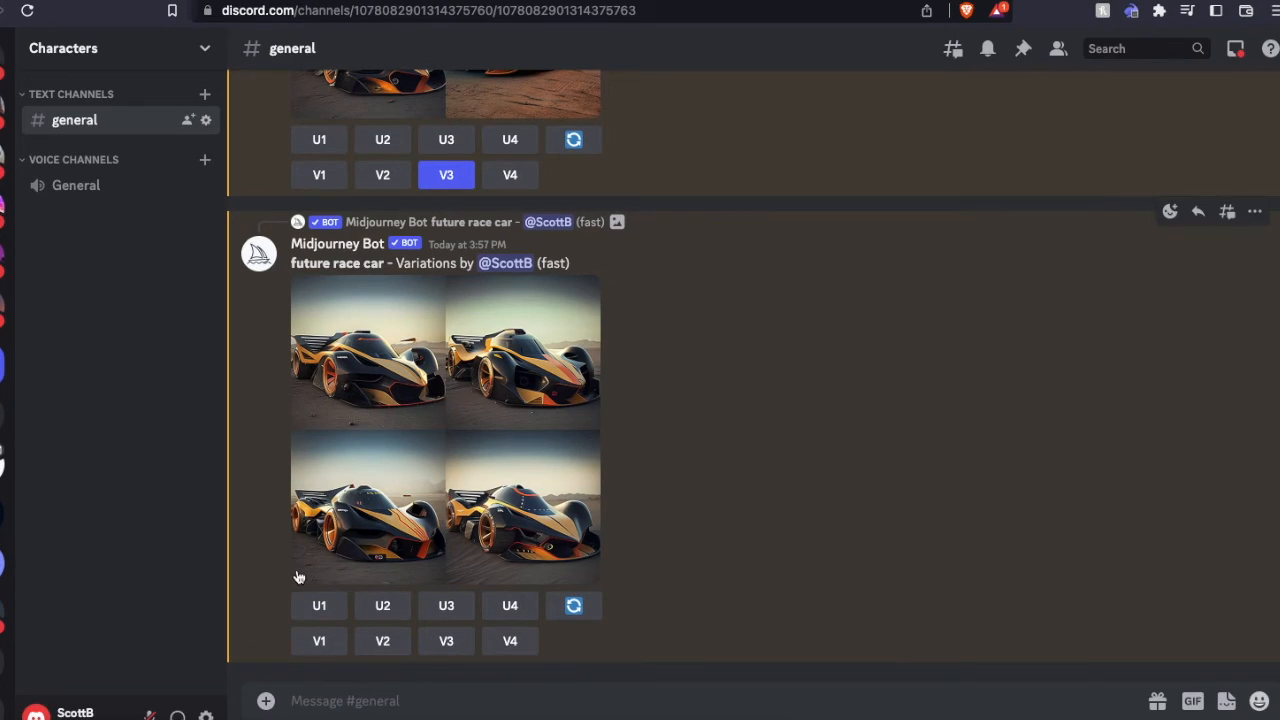
{"action": "mouse_move", "coordinate": [400, 442]}
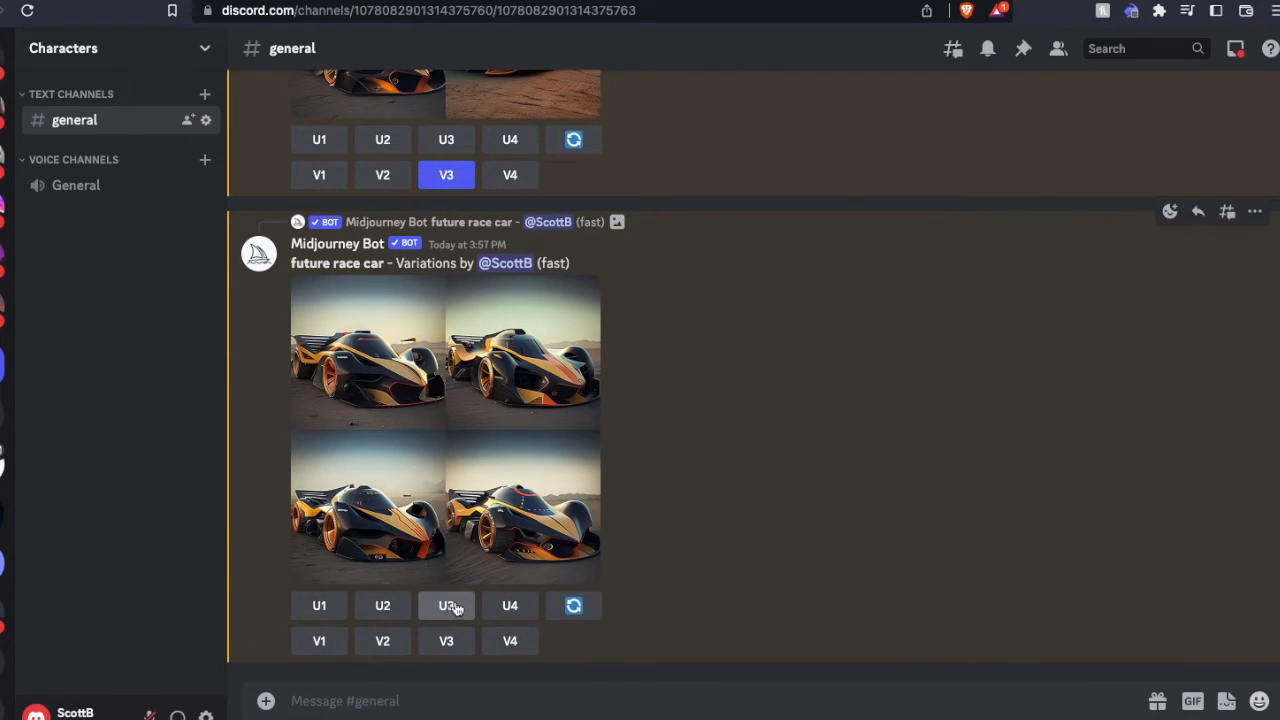
- Upscale the bottom-left variation (U3) into a single full-size race car image
{"action": "left_click", "coordinate": [446, 604]}
{"action": "type", "text": "Wh"}
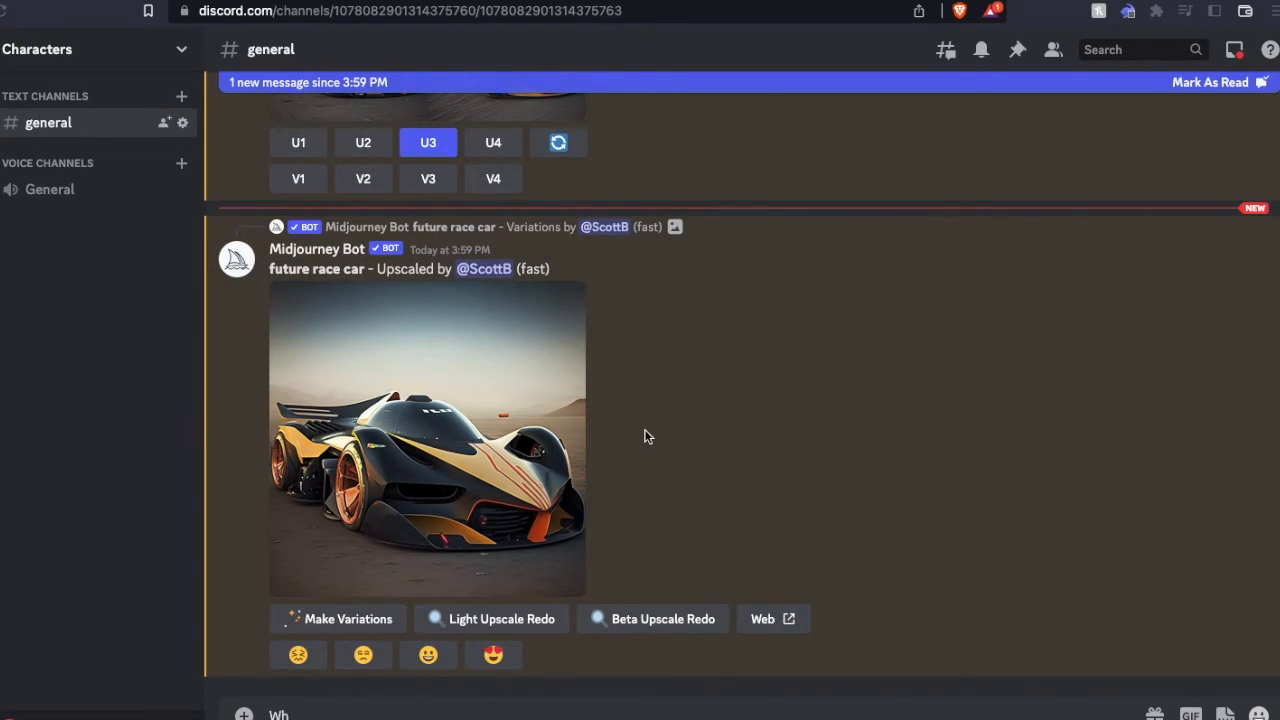
{"action": "mouse_move", "coordinate": [456, 456]}
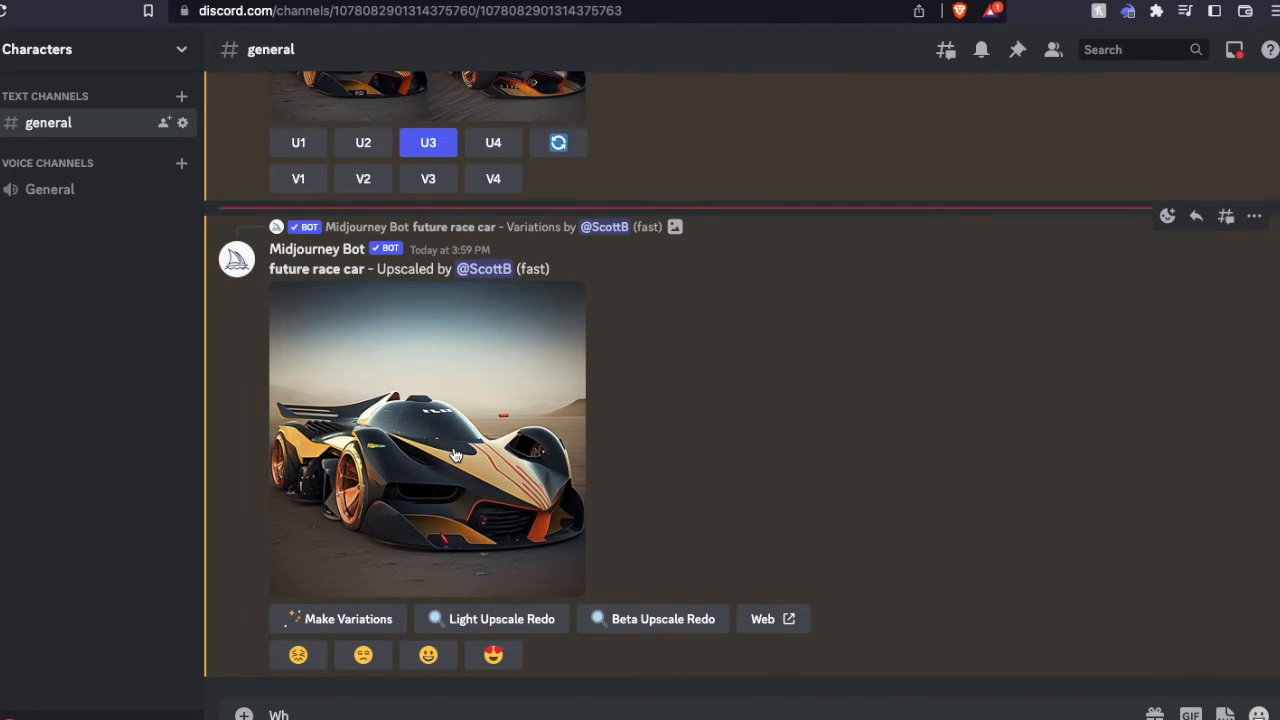
{"action": "left_click", "coordinate": [426, 440]}
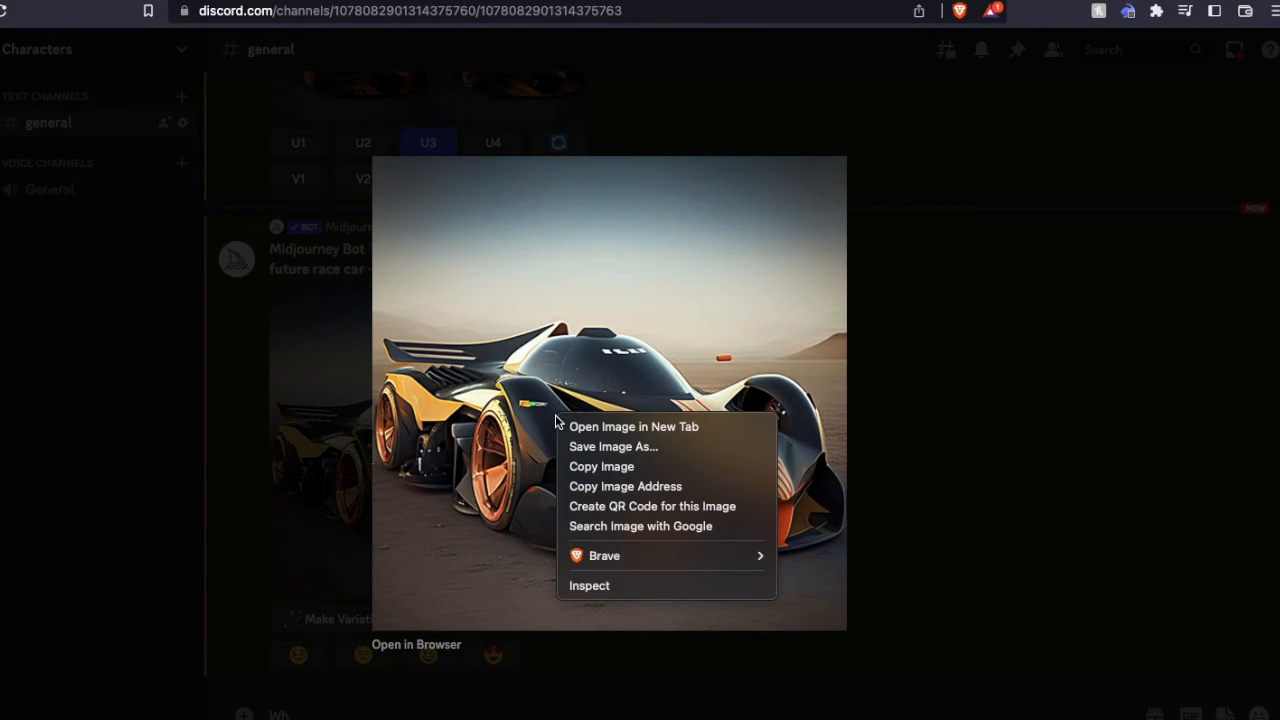
{"action": "mouse_move", "coordinate": [660, 506]}
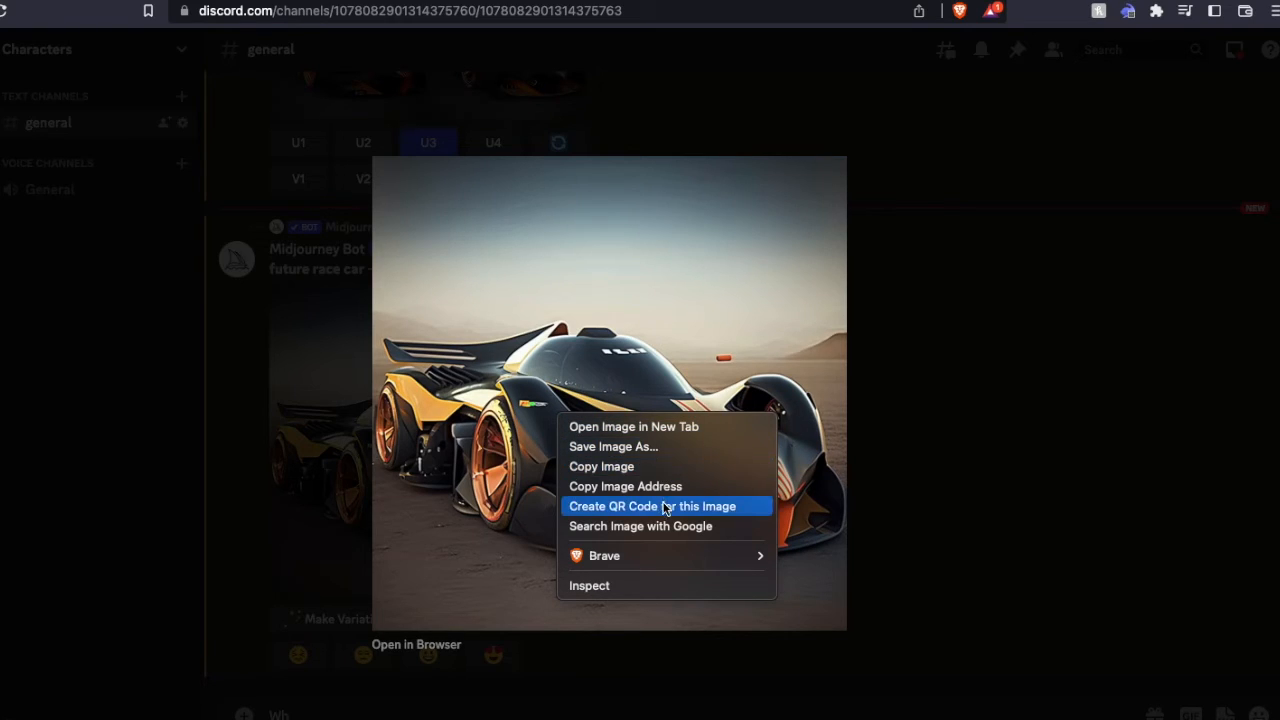
{"action": "mouse_move", "coordinate": [892, 420]}
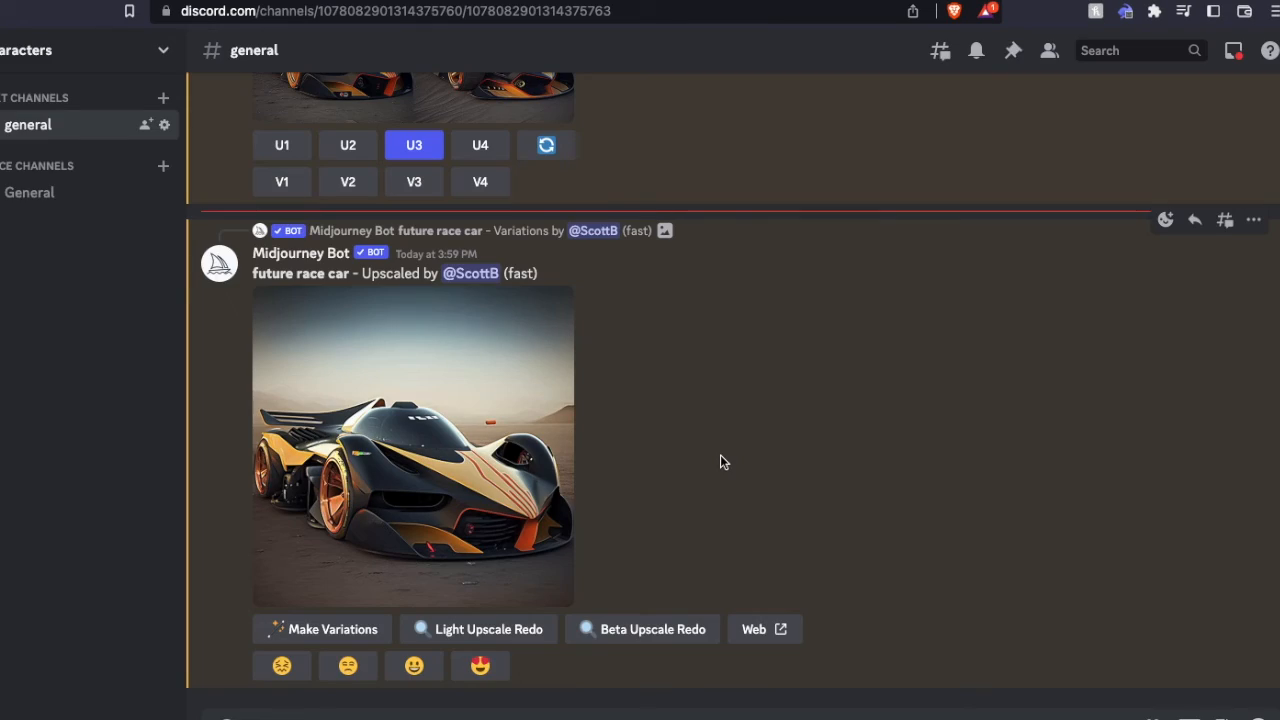
{"action": "mouse_move", "coordinate": [644, 500]}
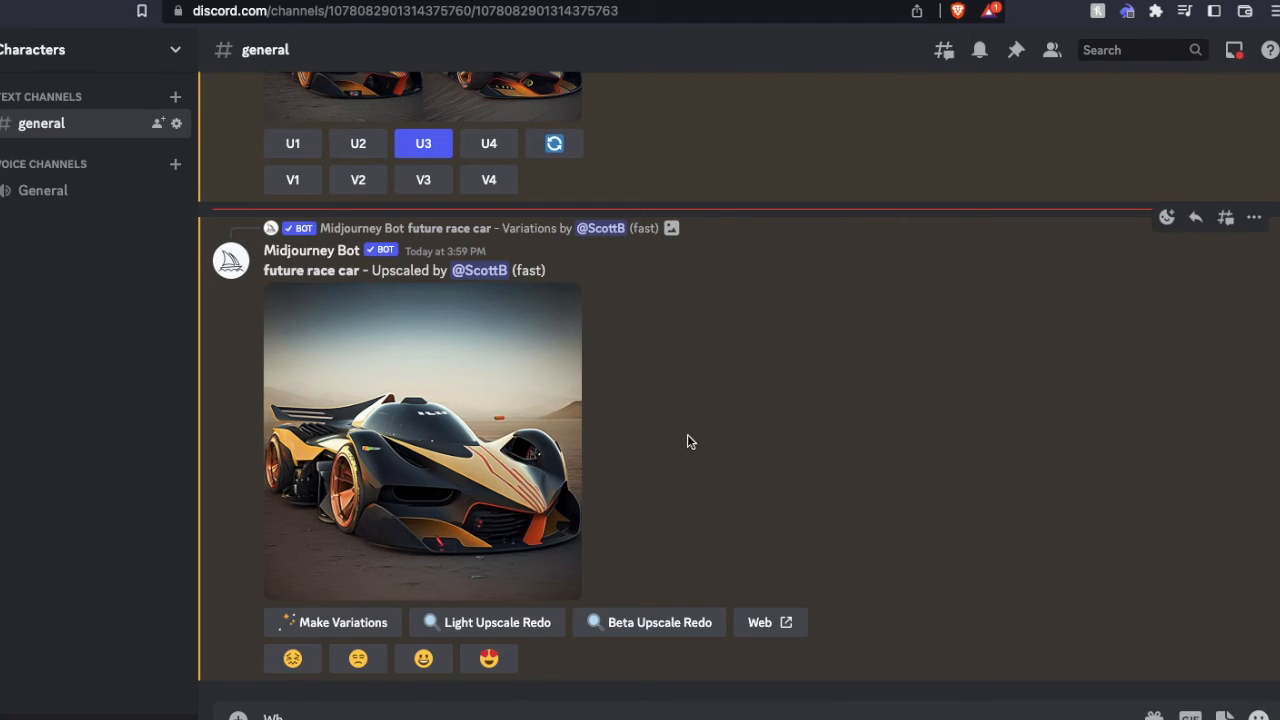
{"action": "mouse_move", "coordinate": [658, 448]}
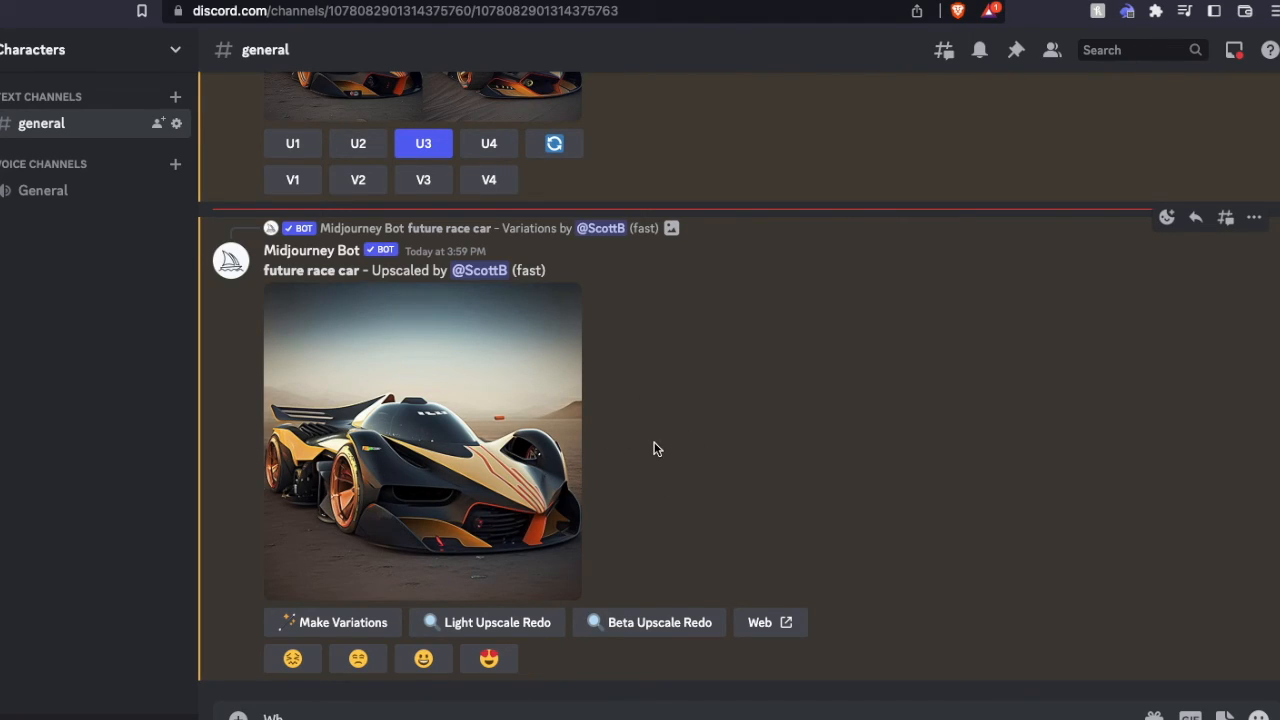
{"action": "mouse_move", "coordinate": [744, 438]}
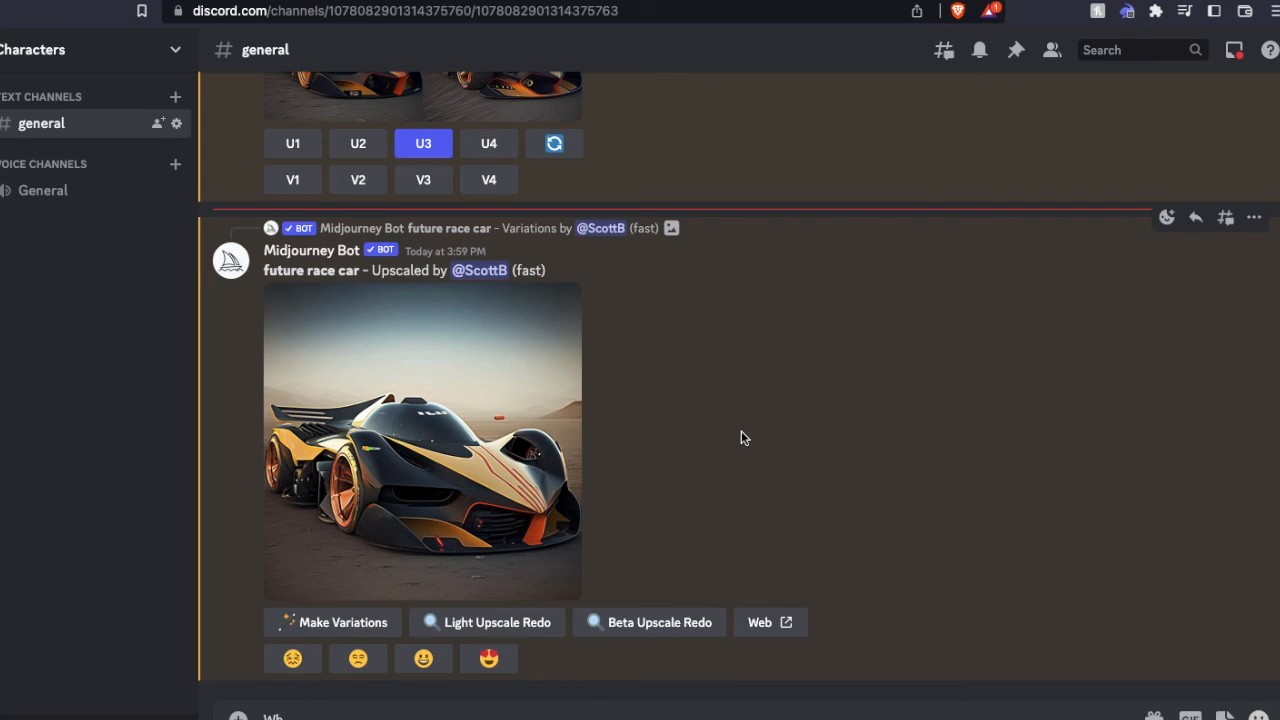